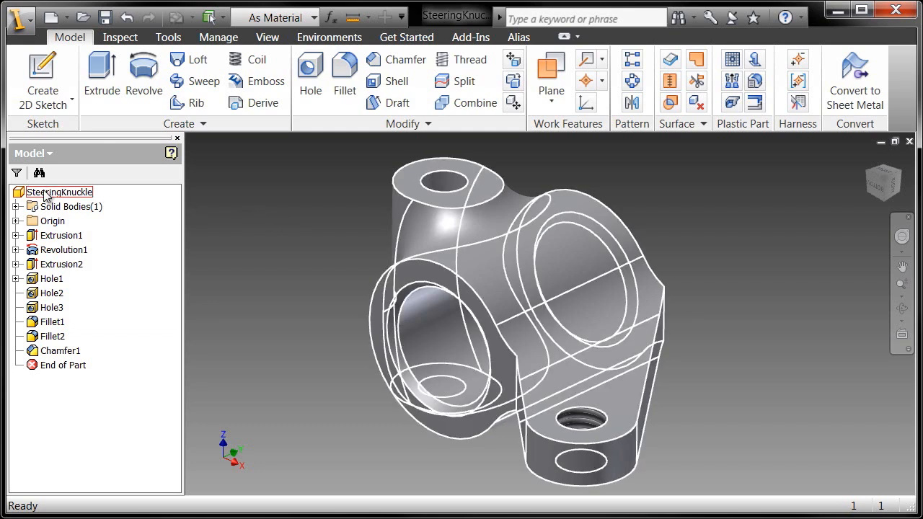
# - Open the iProperties dialog for the SteeringKnuckle part from the Model browser
pyautogui.rightClick(59, 192)
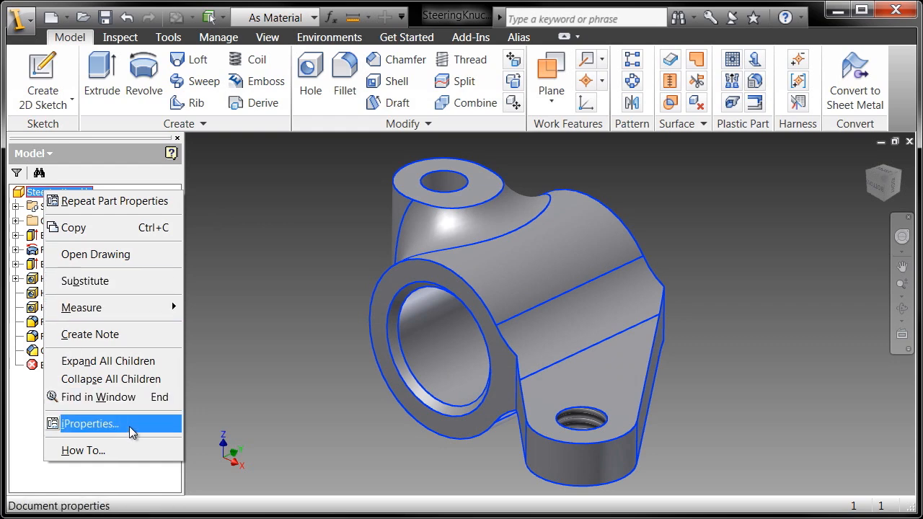
pyautogui.click(90, 424)
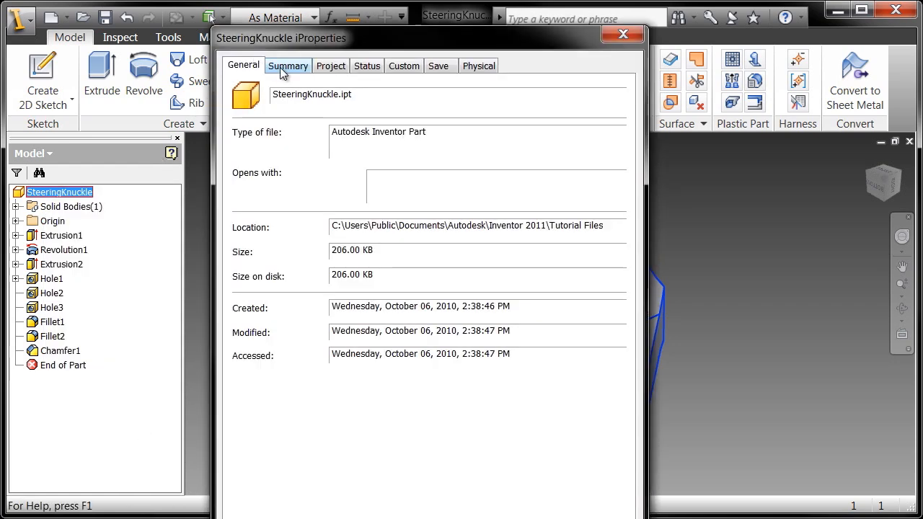
# - Review the Summary, Project, Status and Save pages of the part's iProperties
pyautogui.click(288, 66)
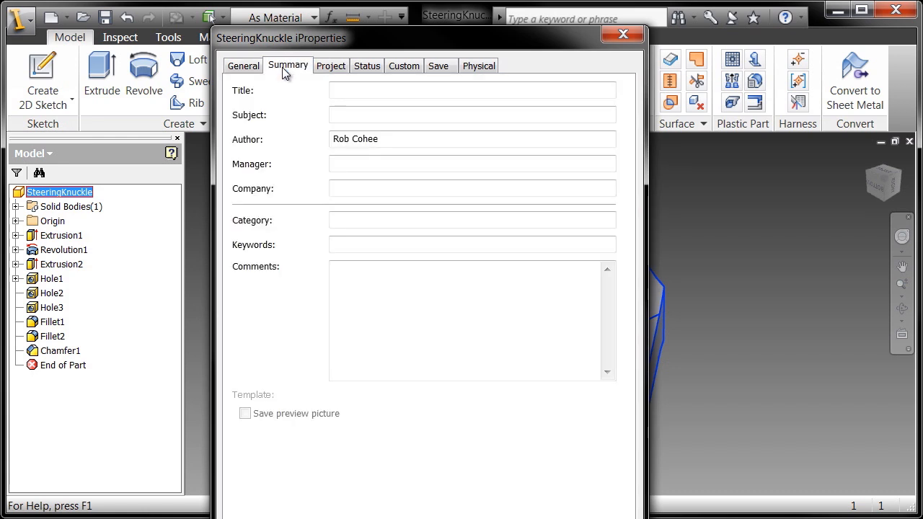
pyautogui.click(332, 67)
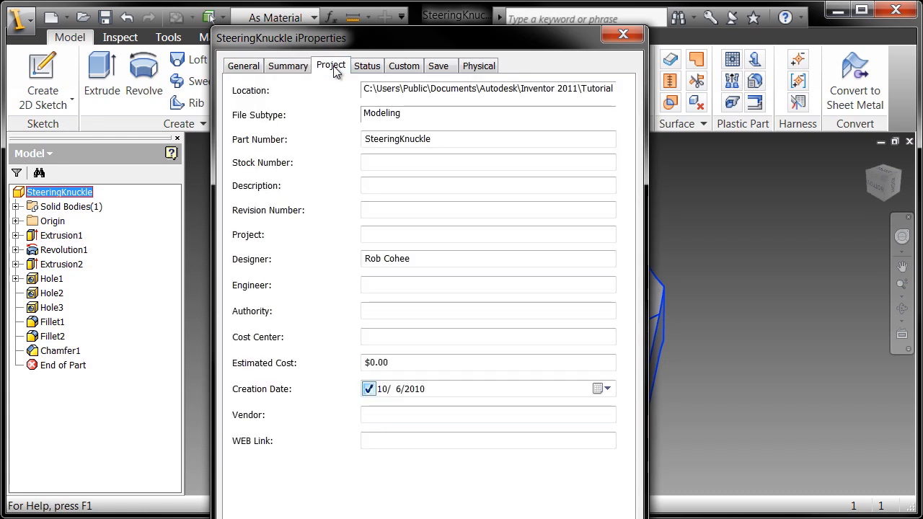
pyautogui.click(487, 138)
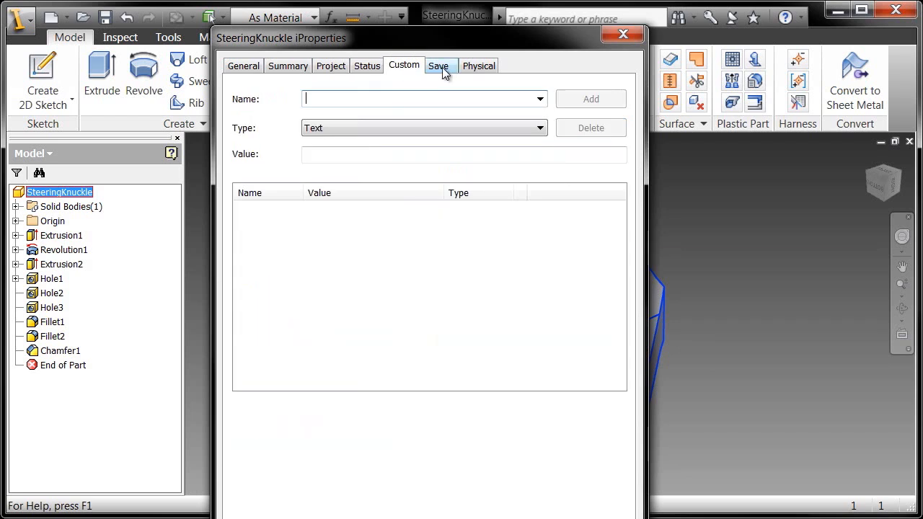
pyautogui.click(438, 66)
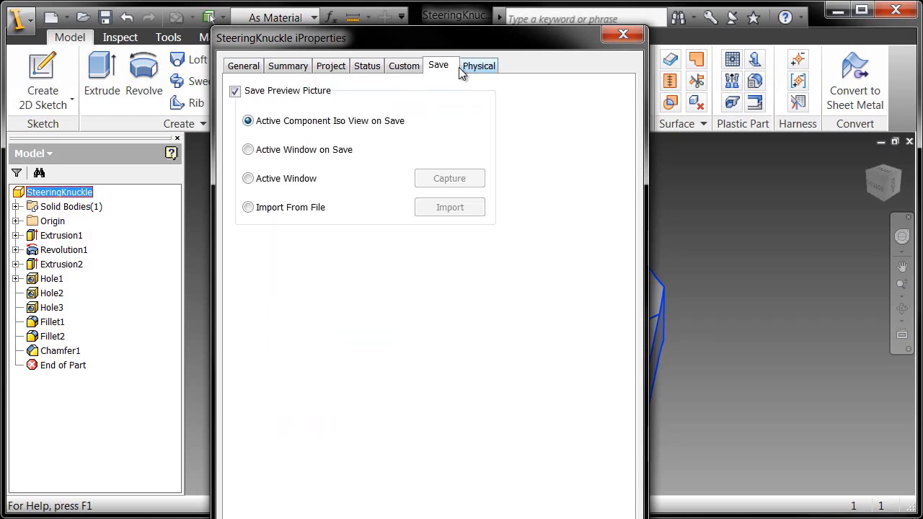
# - Show the Physical properties and expand the Material dropdown, still set to Default
pyautogui.click(479, 66)
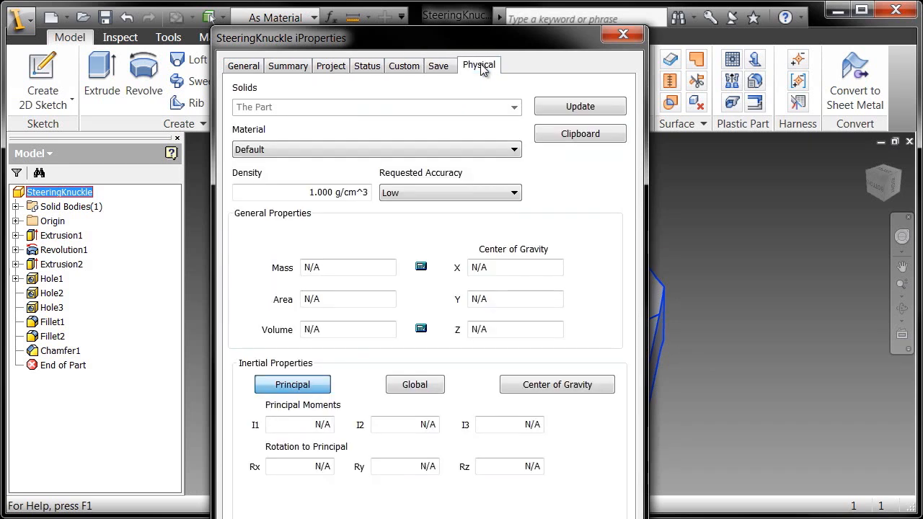
pyautogui.click(374, 149)
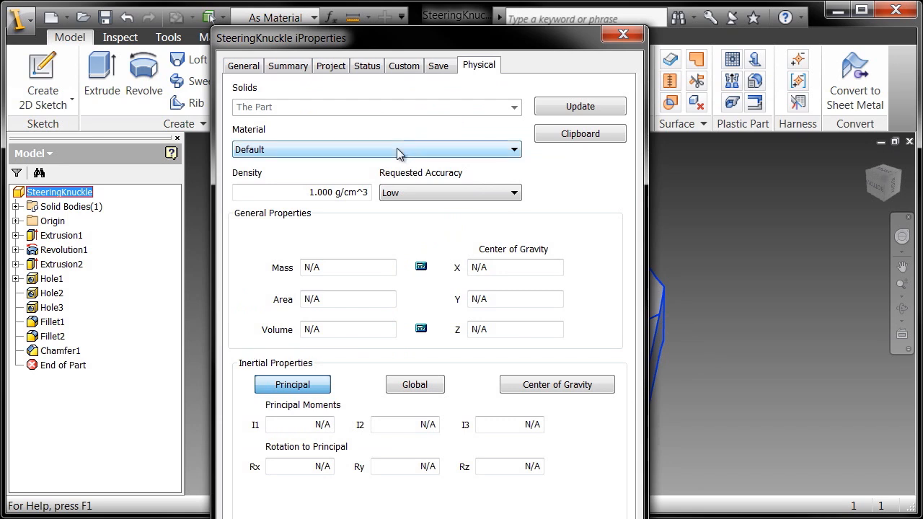